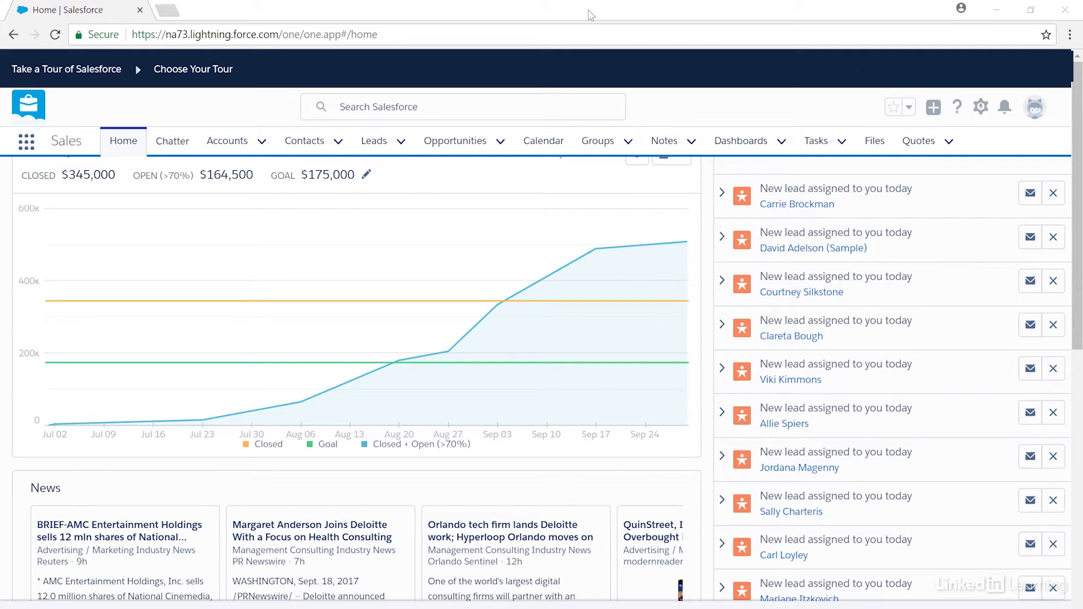
Switch via the App Launcher from Sales to Lead Generation, then to Sales Operations
{"action": "left_click", "coordinate": [26, 141]}
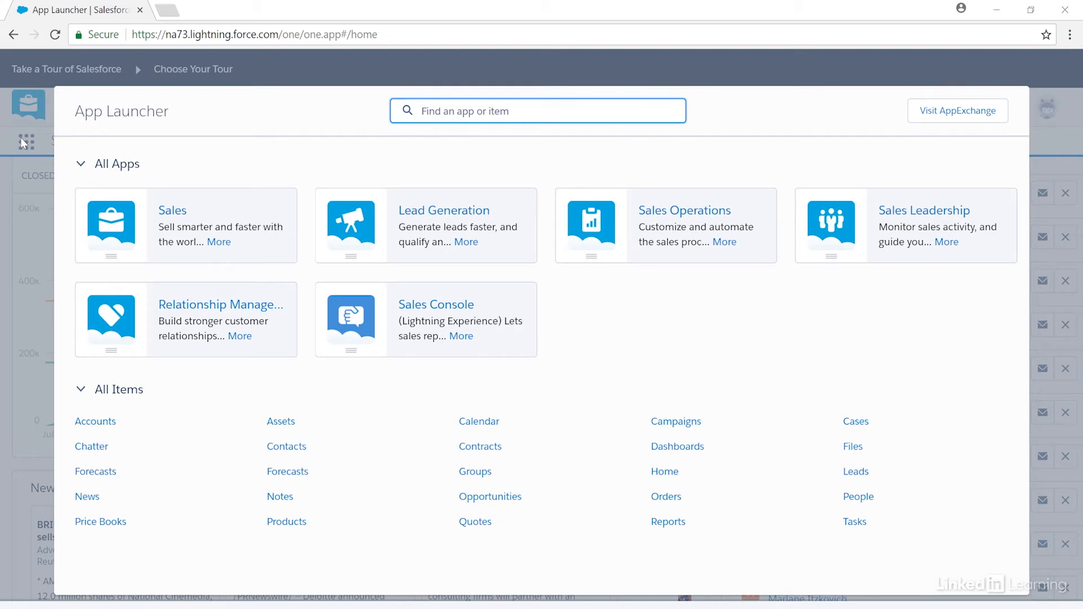
{"action": "mouse_move", "coordinate": [42, 177]}
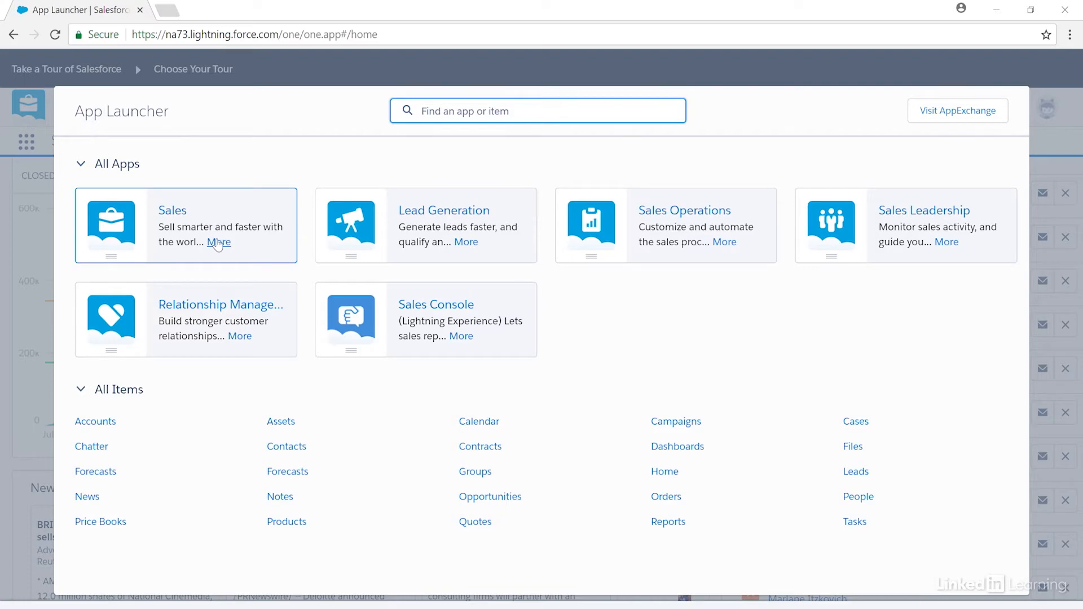
{"action": "left_click", "coordinate": [443, 210]}
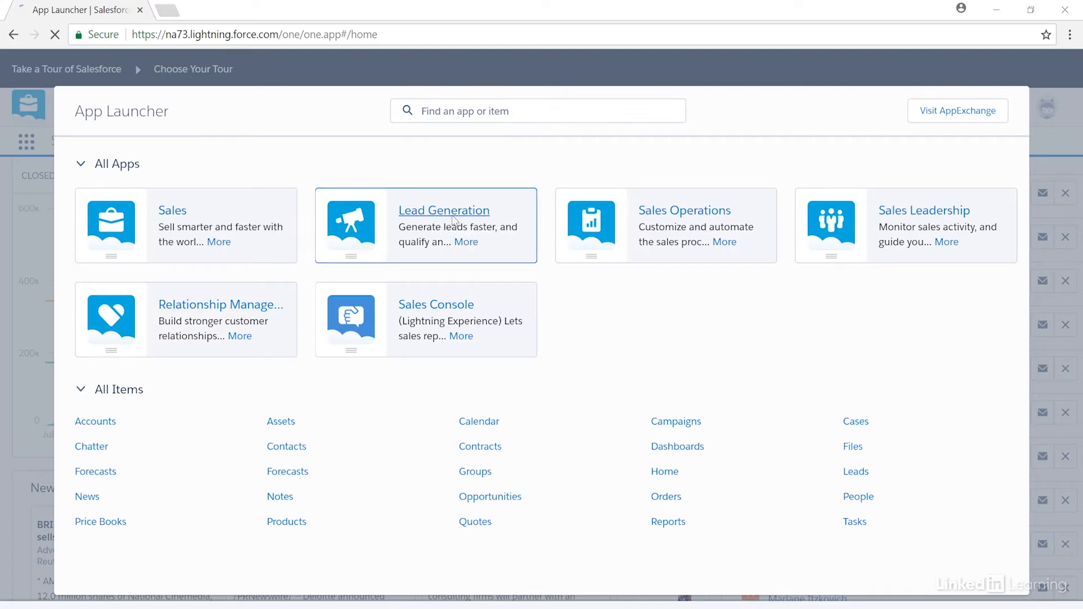
{"action": "left_click", "coordinate": [444, 210]}
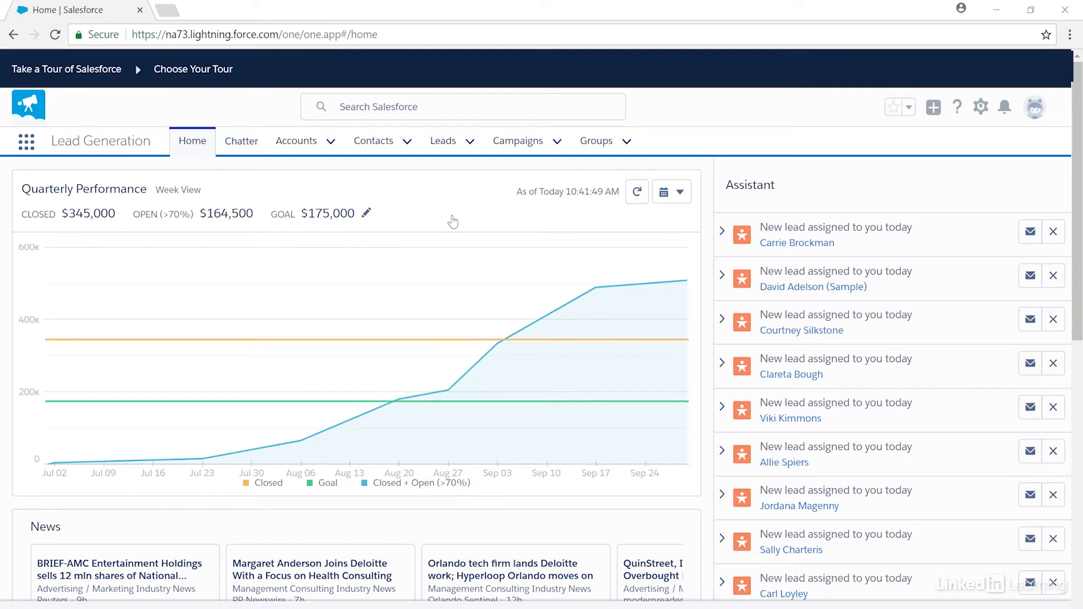
{"action": "mouse_move", "coordinate": [94, 146]}
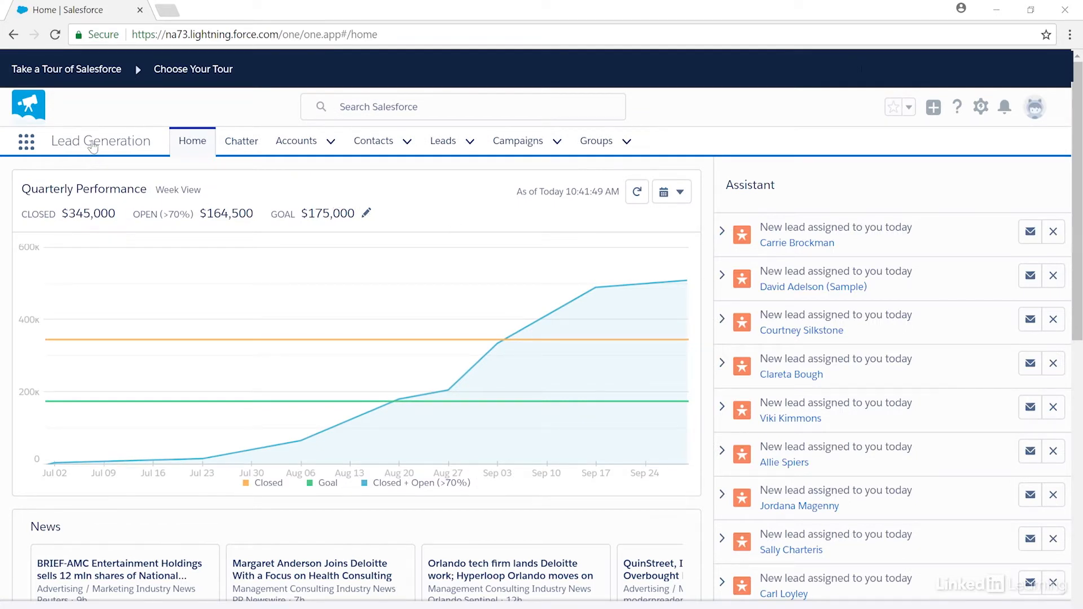
{"action": "left_click", "coordinate": [26, 141]}
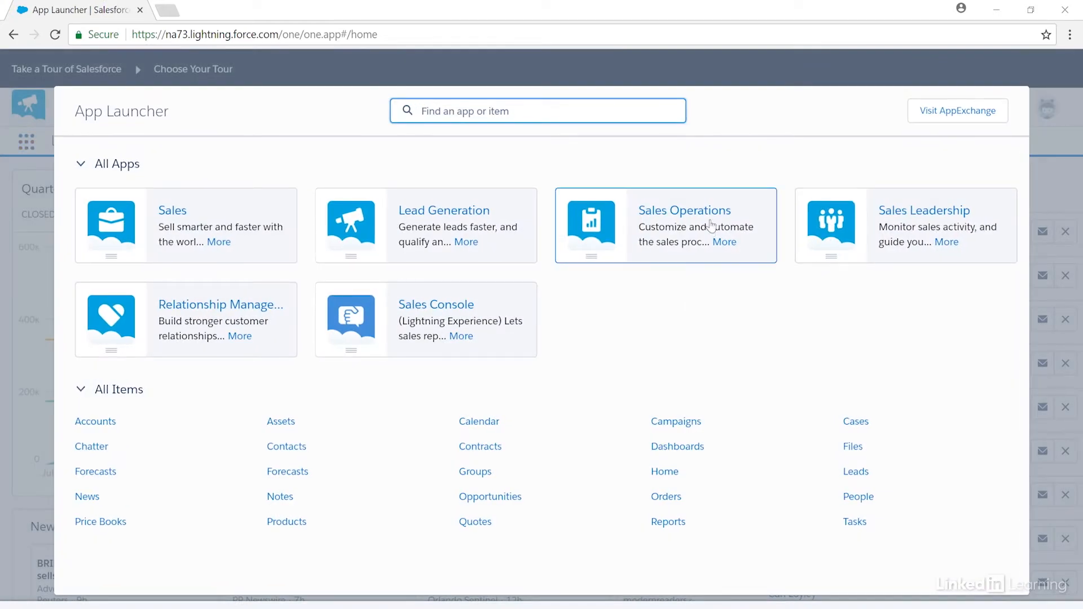
{"action": "left_click", "coordinate": [684, 210]}
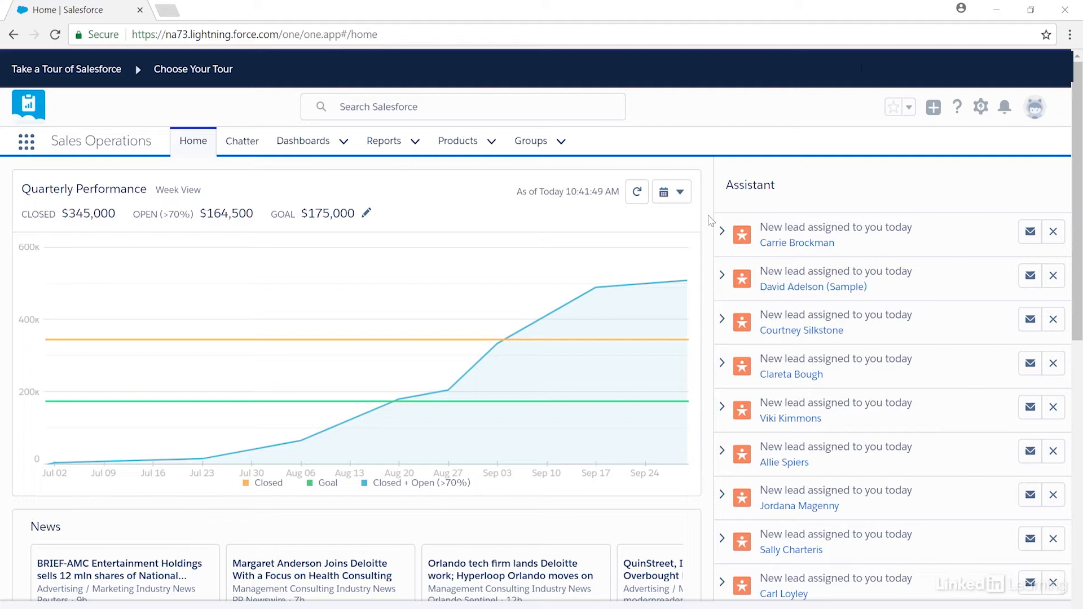
{"action": "mouse_move", "coordinate": [962, 133]}
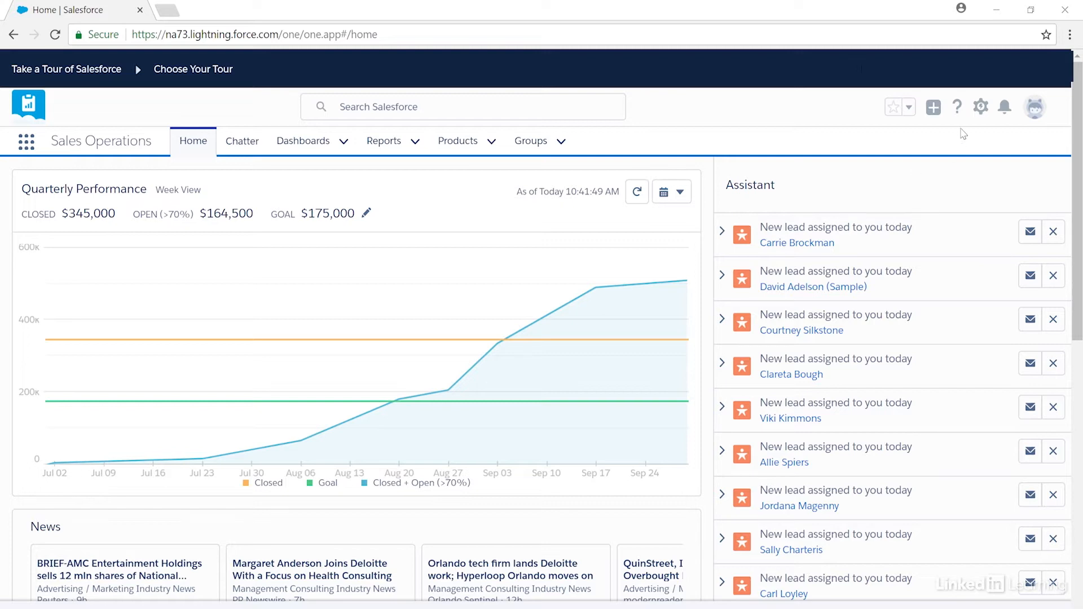
Reach Setup's Lightning Experience App Manager through Quick Find 'app'
{"action": "left_click", "coordinate": [980, 107]}
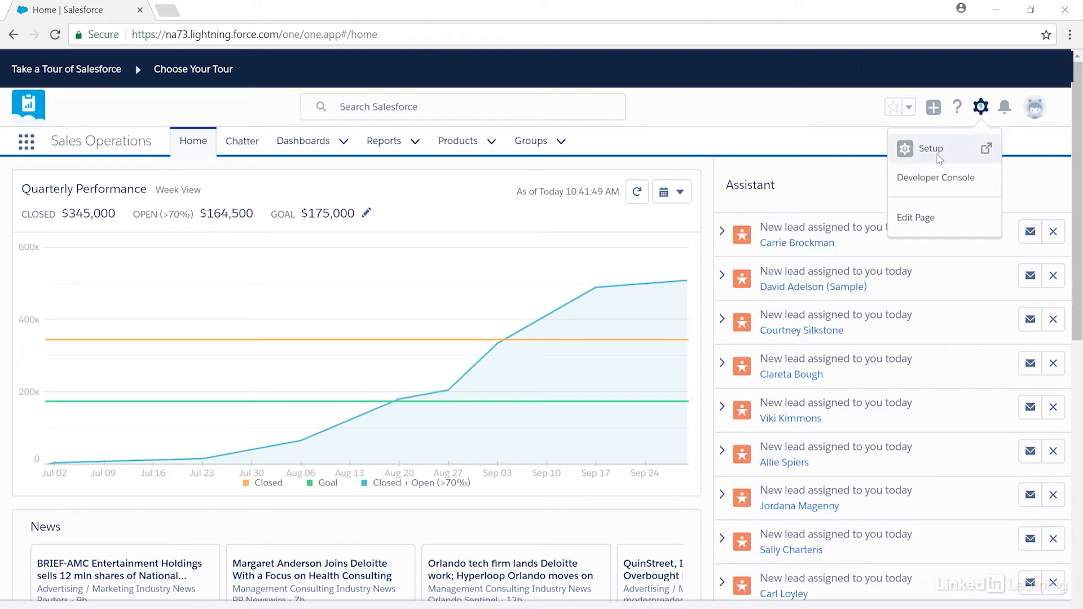
{"action": "left_click", "coordinate": [931, 149]}
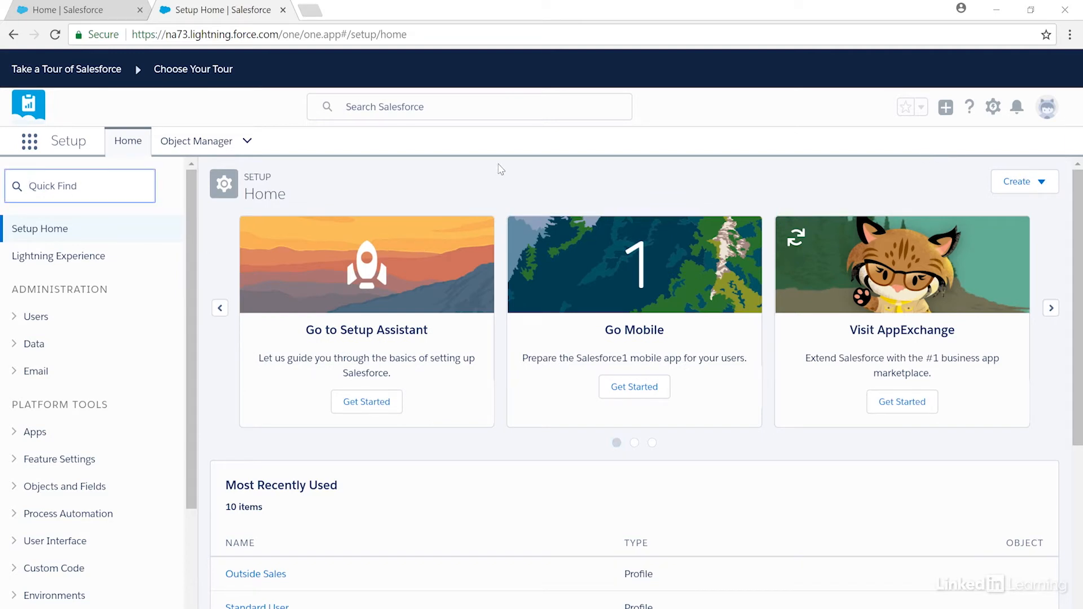
{"action": "type", "text": "app"}
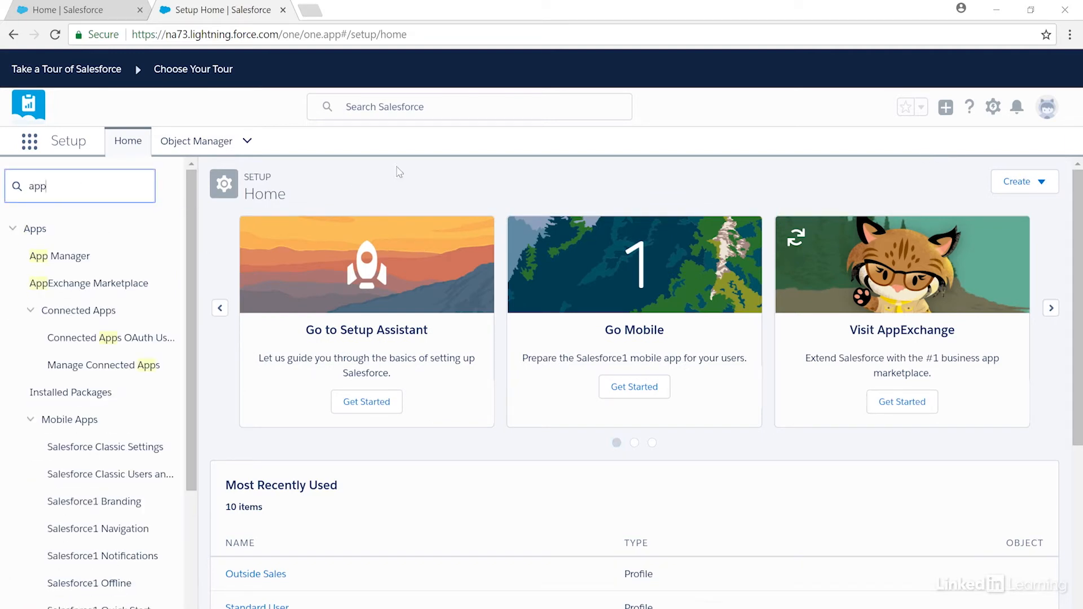
{"action": "left_click", "coordinate": [59, 256]}
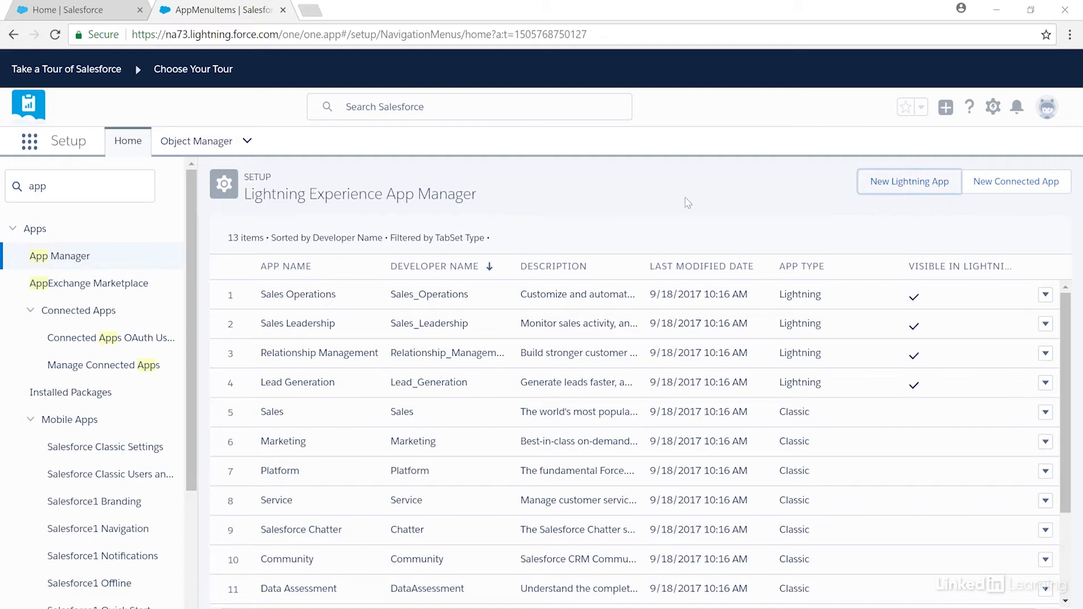
Sort the apps by App Name and start the New Lightning App wizard
{"action": "left_click", "coordinate": [285, 266]}
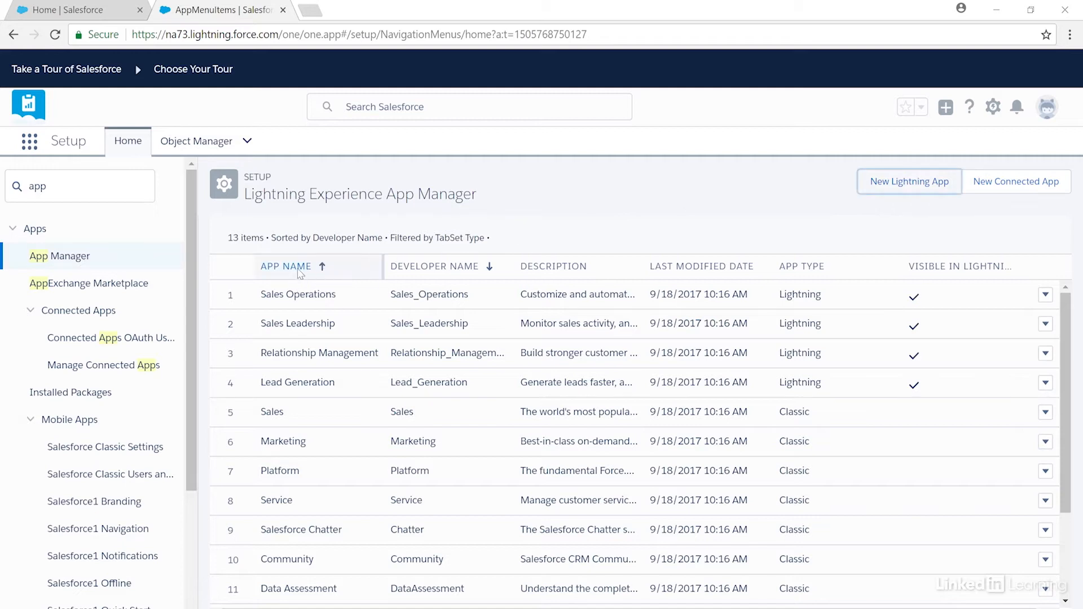
{"action": "left_click", "coordinate": [285, 266]}
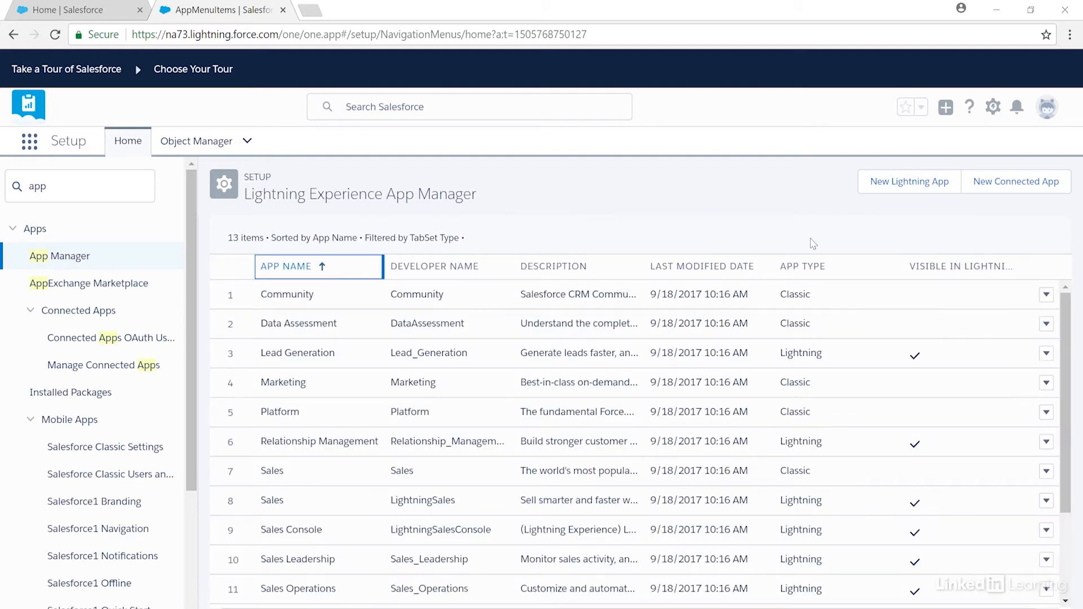
{"action": "left_click", "coordinate": [909, 181]}
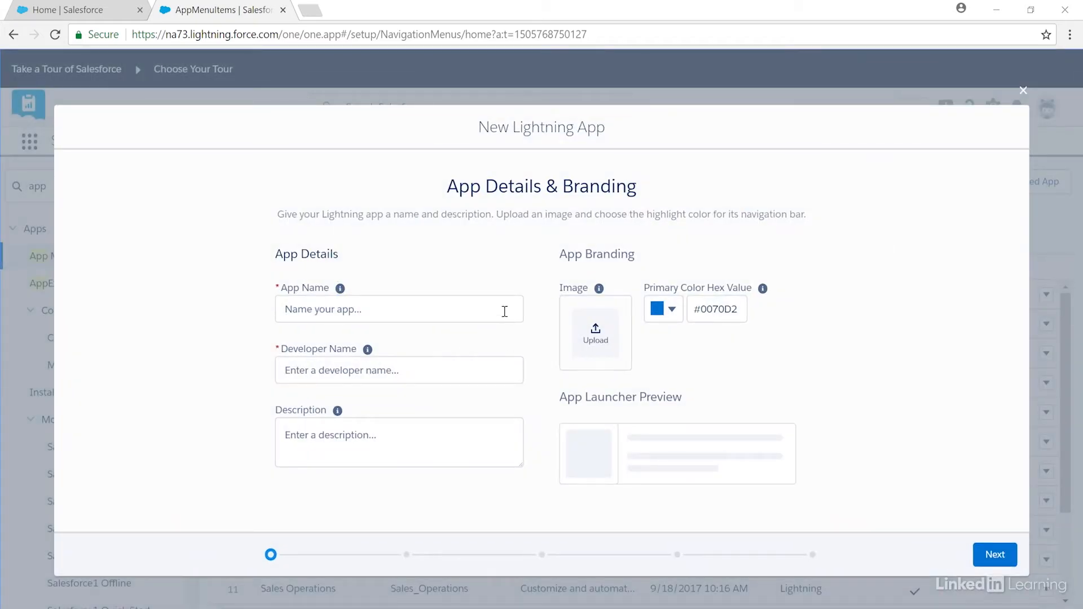
Name the app Outside Sales with description 'The sales success app for our Outside Sales Team' and begin uploading a logo
{"action": "type", "text": "Outside Sales"}
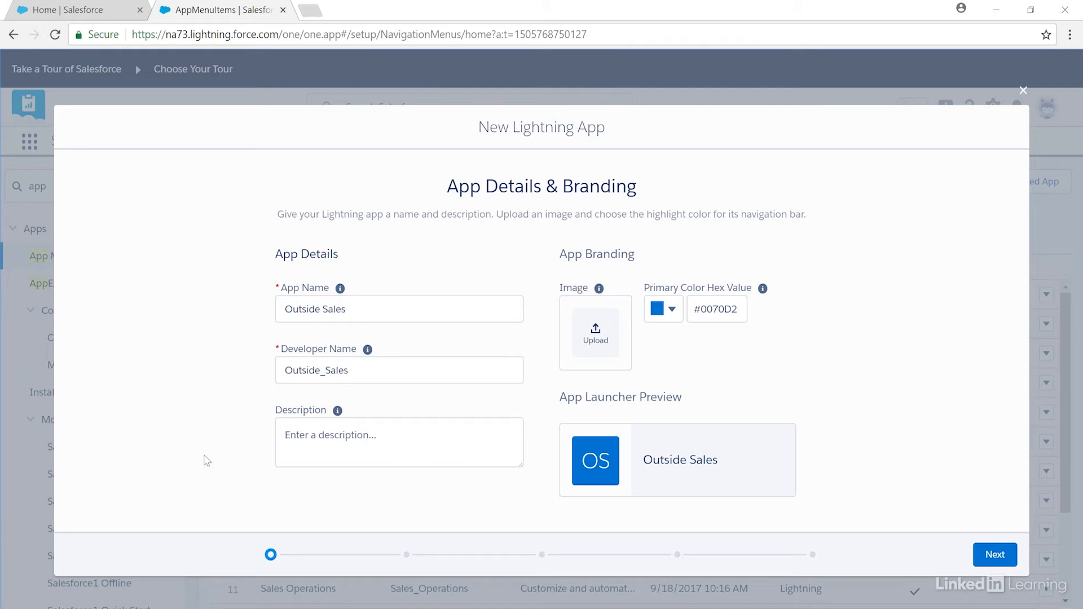
{"action": "left_click", "coordinate": [398, 442]}
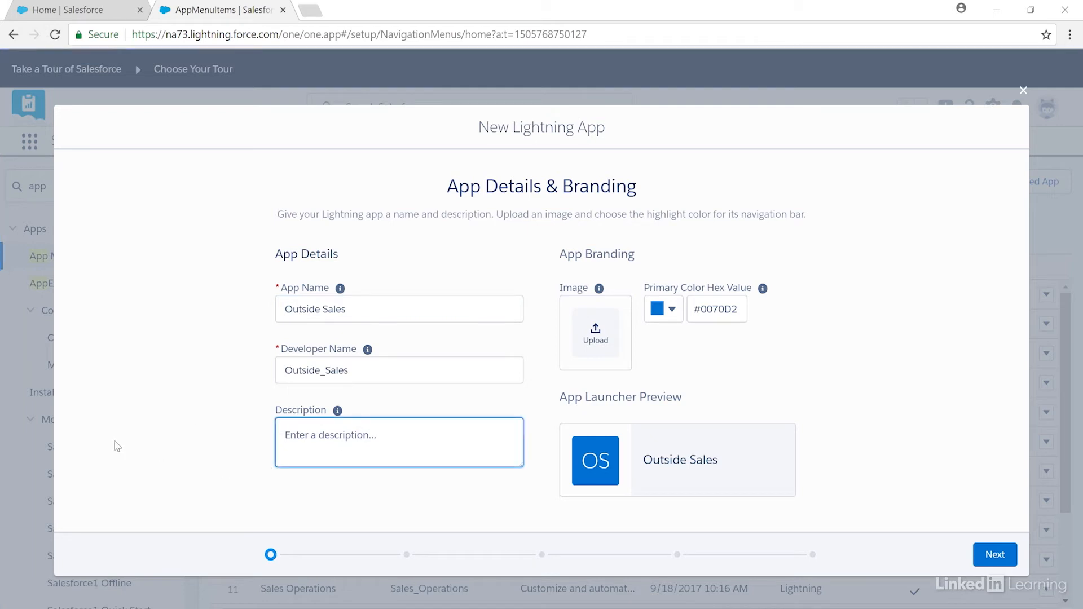
{"action": "type", "text": "The sales success app for our Outside Sales Team."}
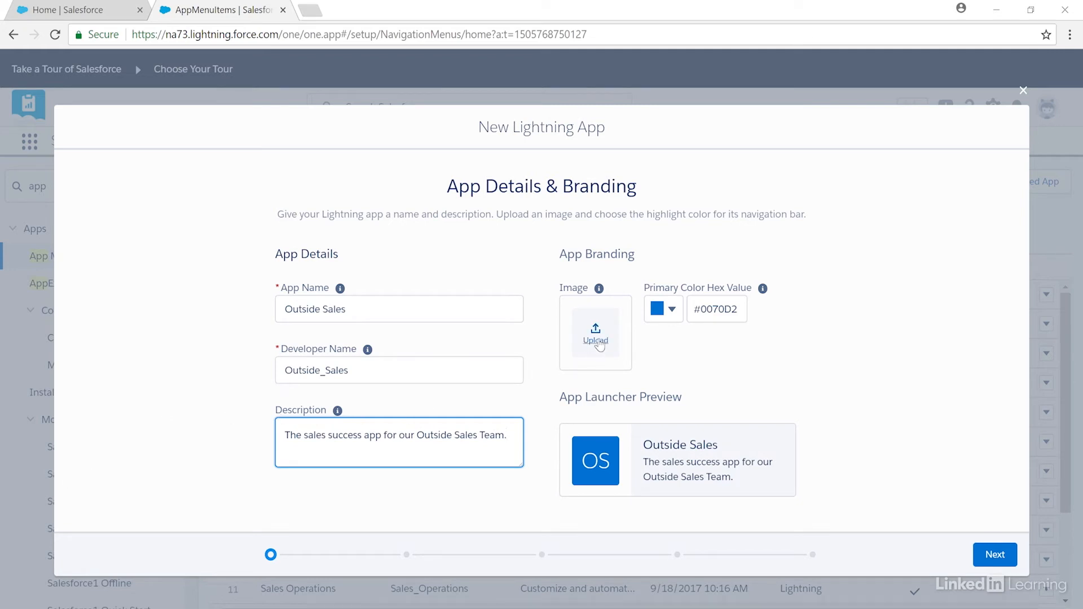
{"action": "left_click", "coordinate": [594, 335]}
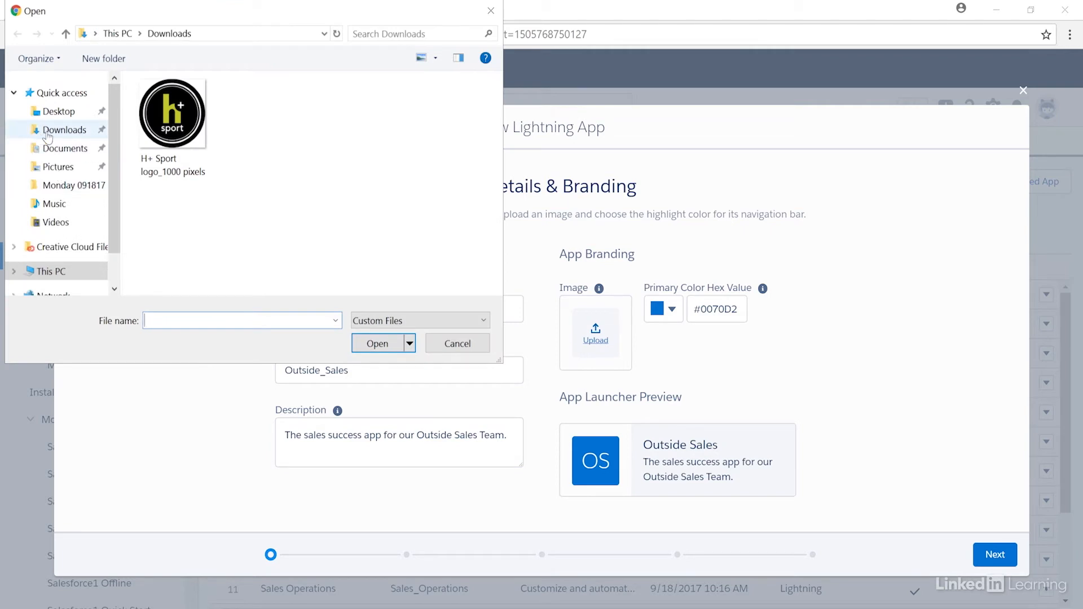
Upload 'H+ Sport logo_1000 pixels' from Downloads as the app's image
{"action": "left_click", "coordinate": [172, 112]}
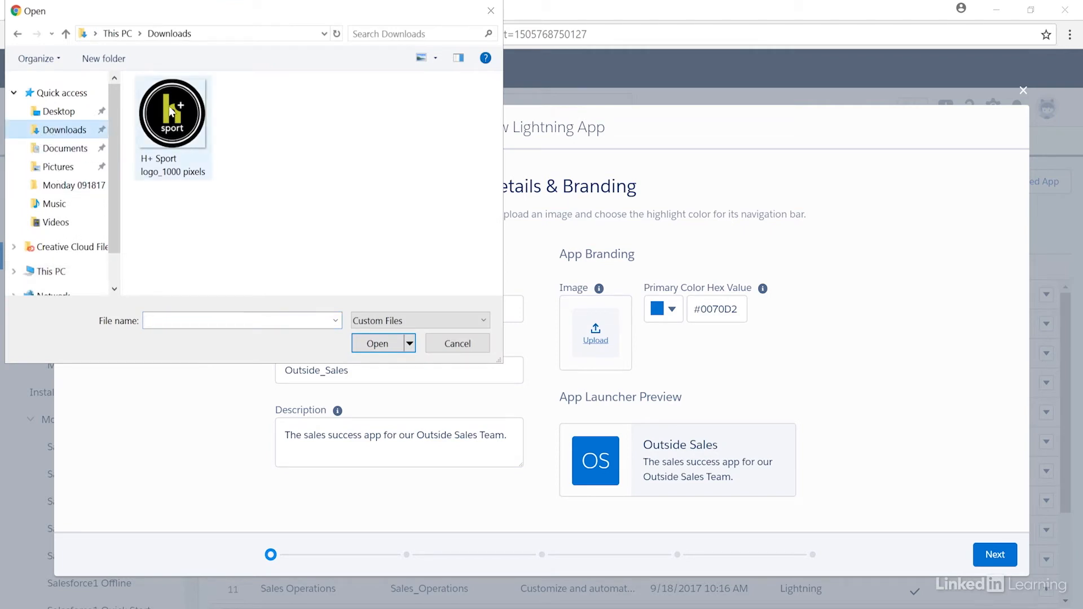
{"action": "left_click", "coordinate": [171, 112]}
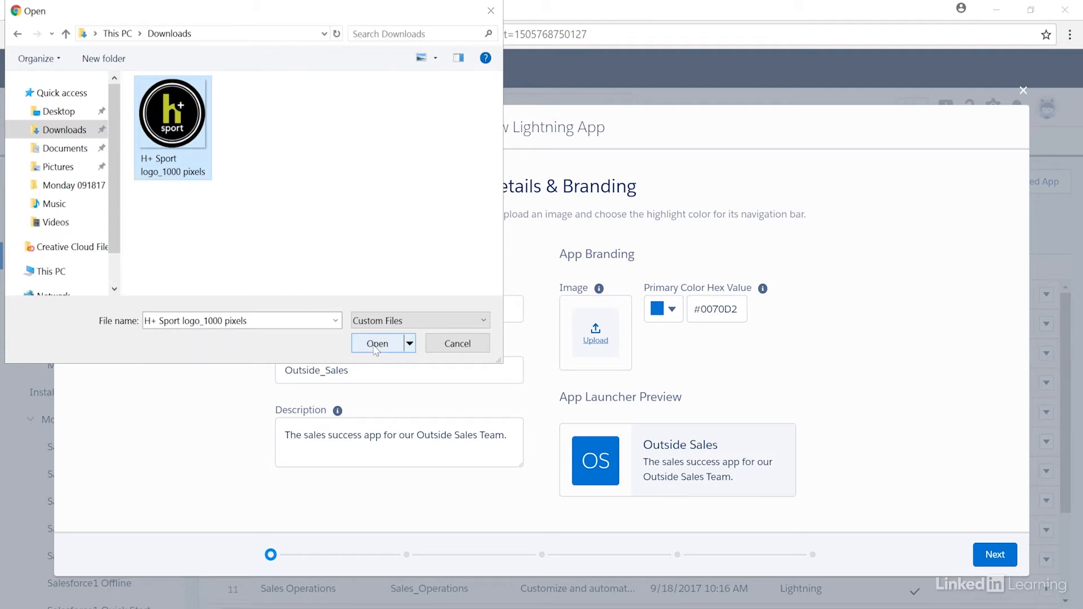
{"action": "left_click", "coordinate": [376, 343]}
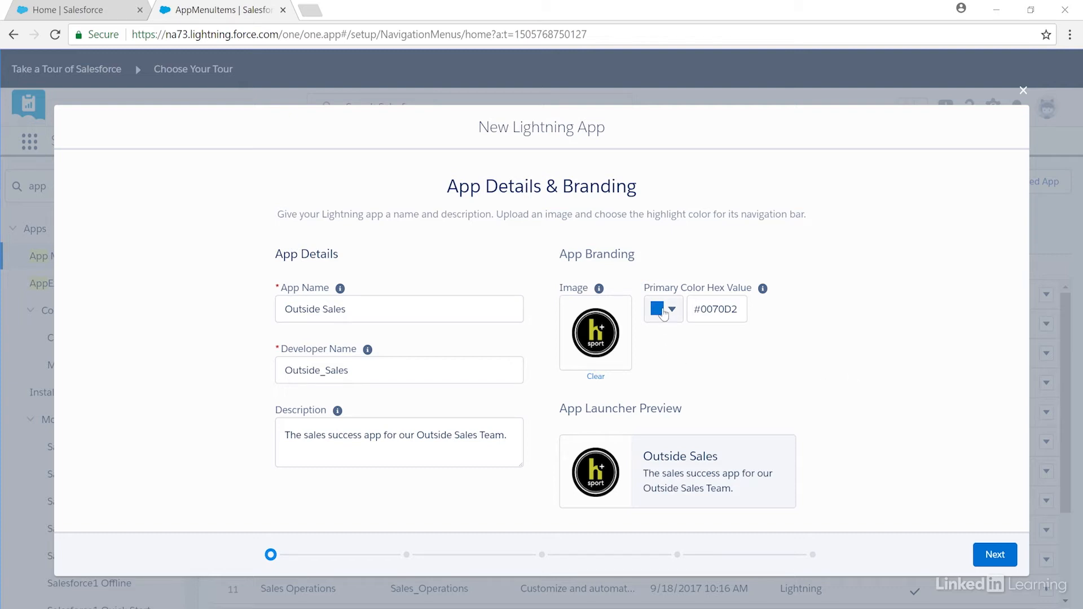
Set the app's primary colour to #c0c52a and continue to App Options
{"action": "left_click", "coordinate": [668, 309]}
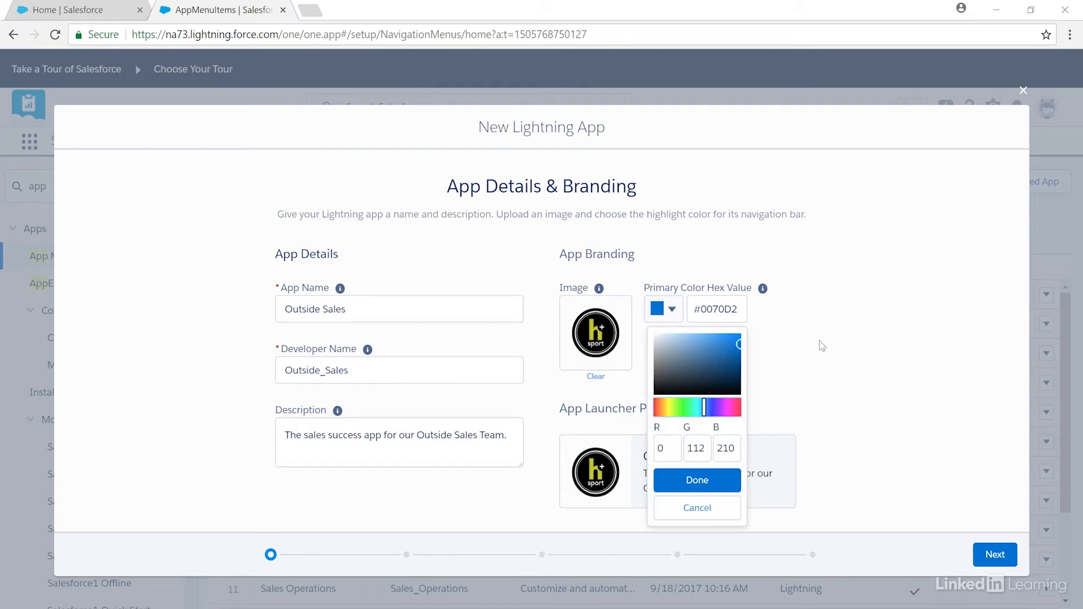
{"action": "left_click", "coordinate": [716, 309]}
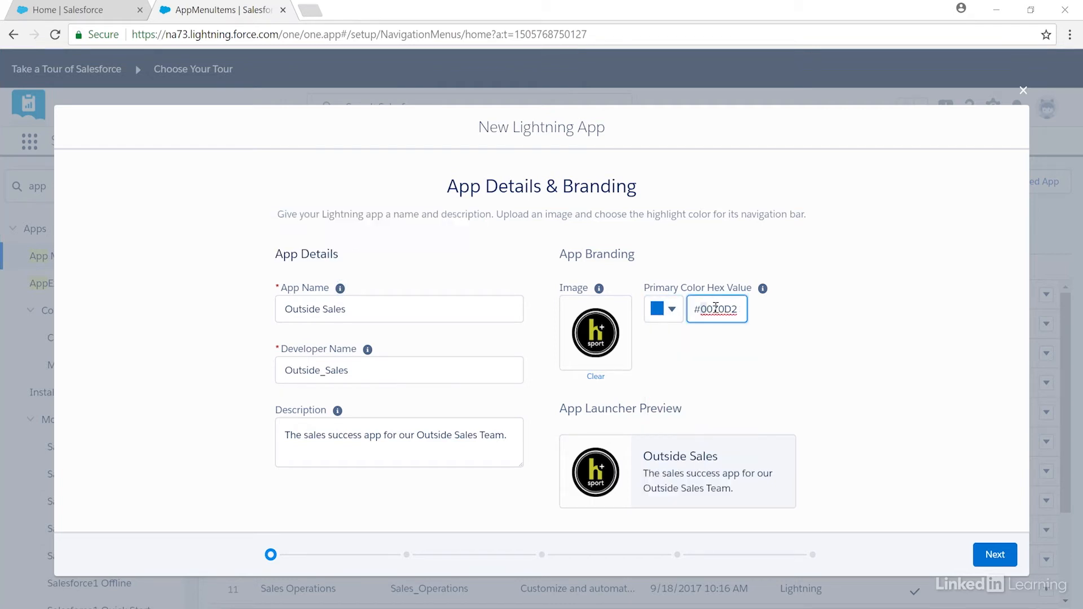
{"action": "type", "text": "#c0c52a"}
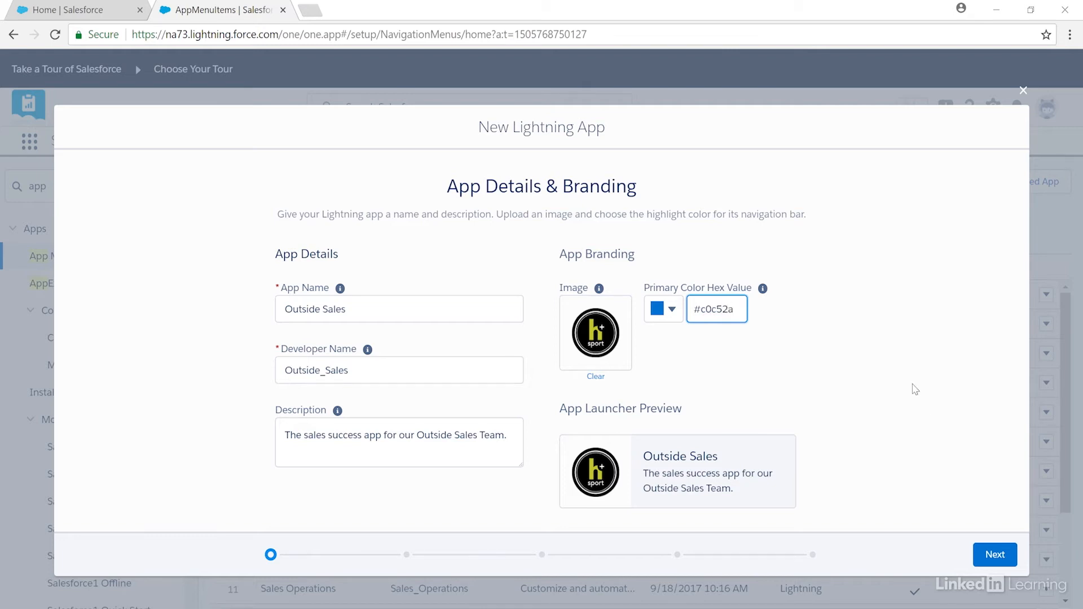
{"action": "left_click", "coordinate": [656, 309]}
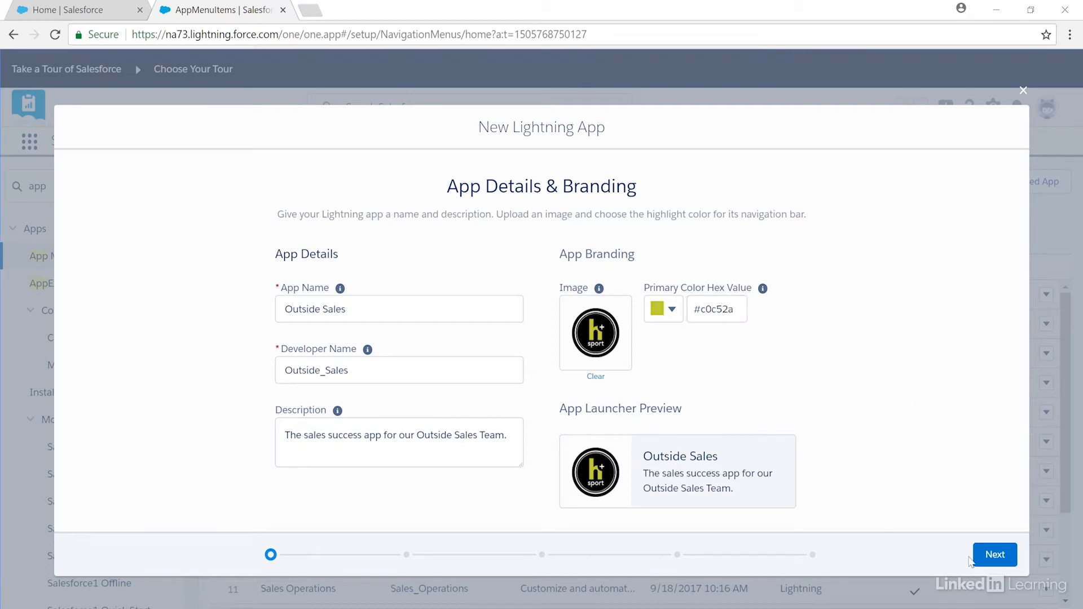
{"action": "left_click", "coordinate": [994, 554]}
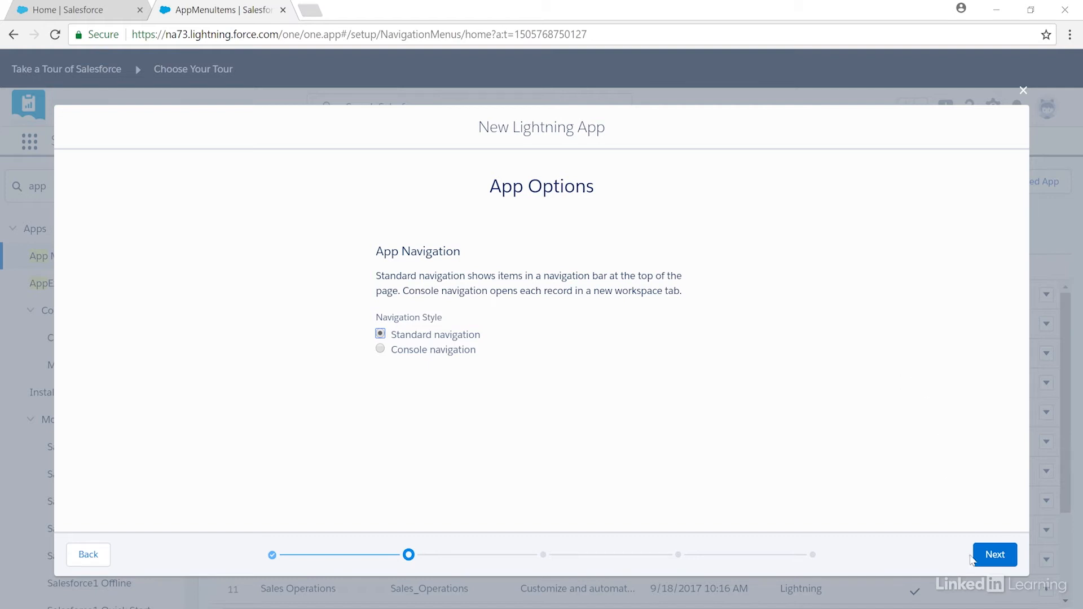
Keep standard navigation, add Chatter Feed to the utility bar and continue to Select Items
{"action": "left_click", "coordinate": [995, 553]}
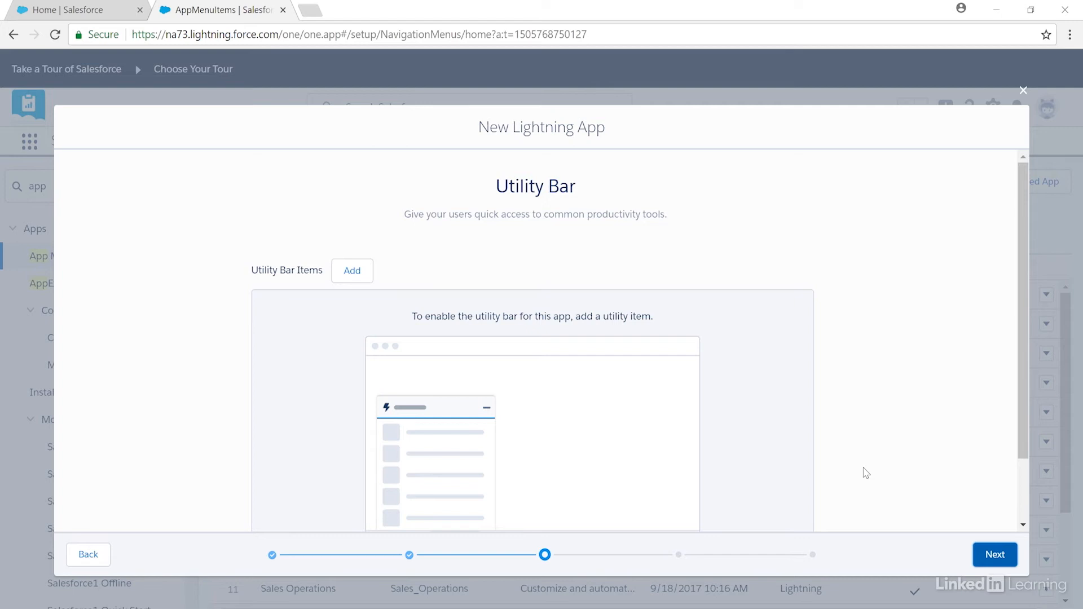
{"action": "mouse_move", "coordinate": [605, 387]}
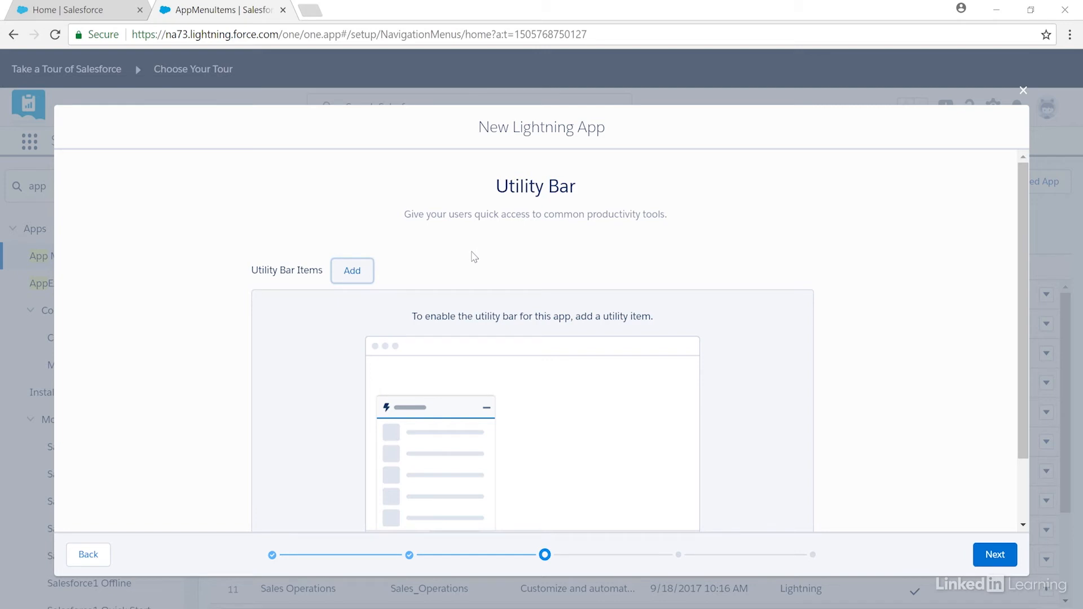
{"action": "left_click", "coordinate": [352, 269]}
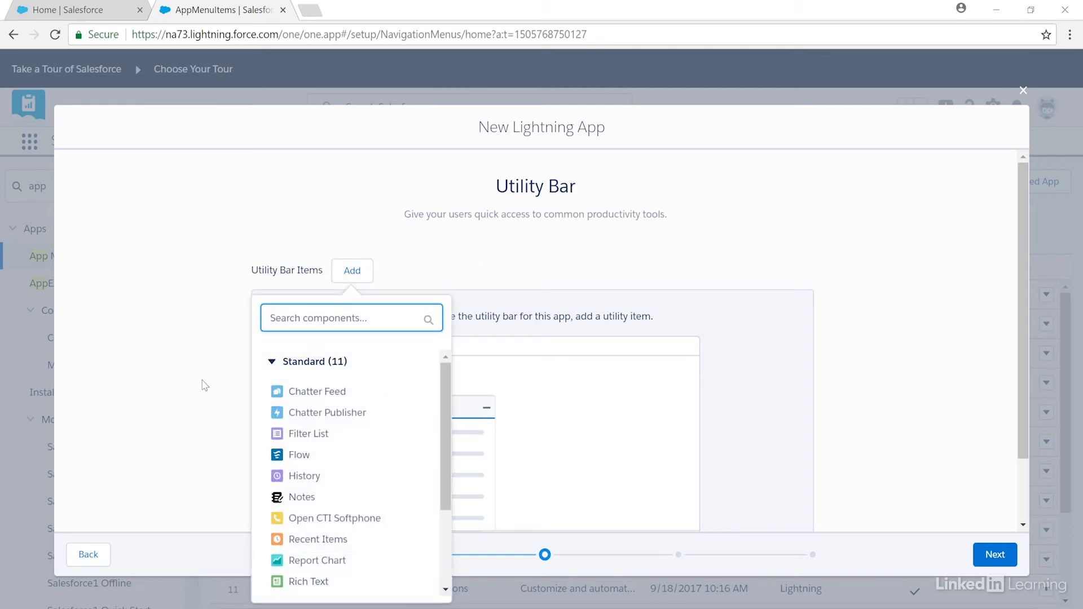
{"action": "left_click", "coordinate": [317, 391]}
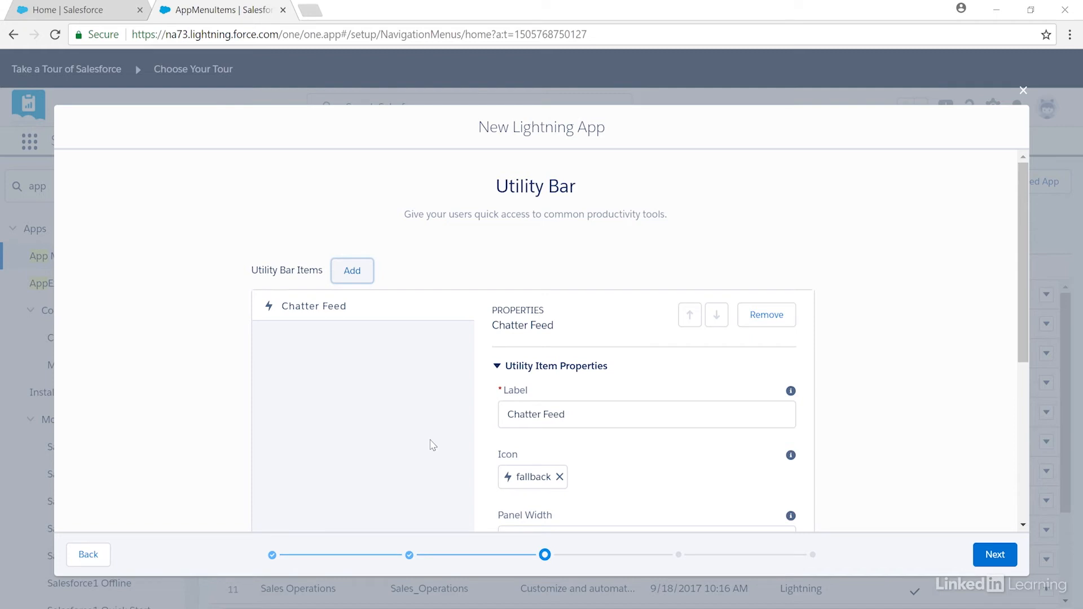
{"action": "left_click", "coordinate": [993, 554]}
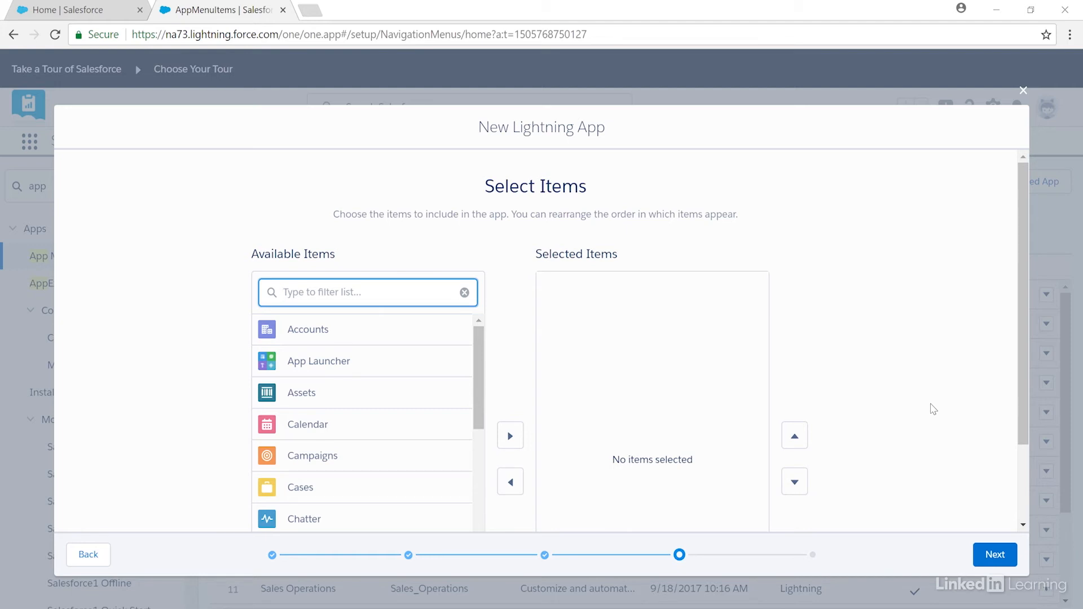
Move Leads into the app's Selected Items and continue to profile assignment
{"action": "scroll", "scroll_direction": "down", "scroll_amount": 3}
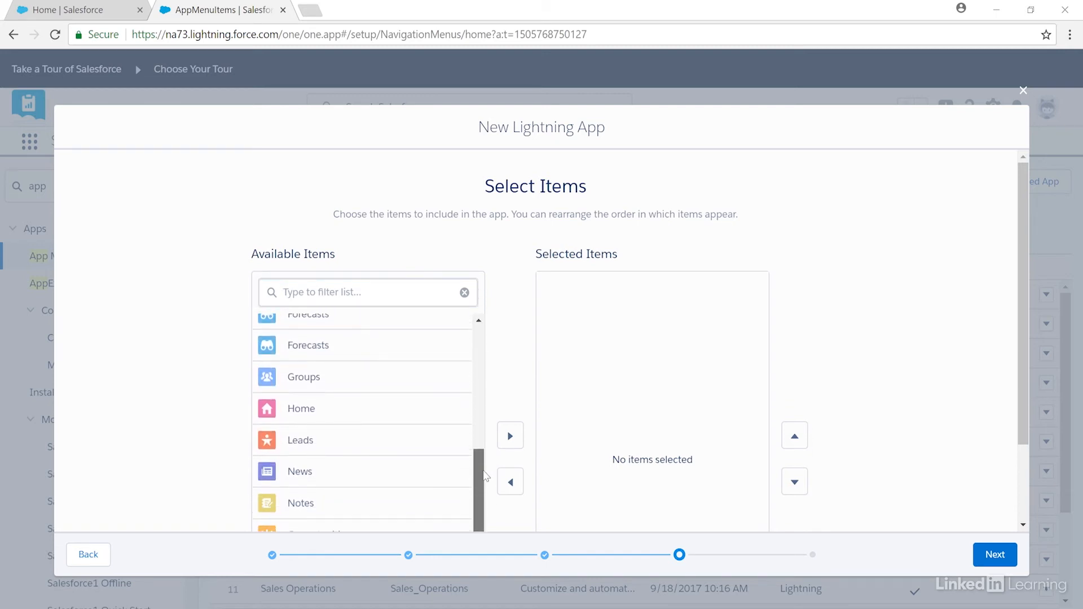
{"action": "left_click", "coordinate": [368, 291]}
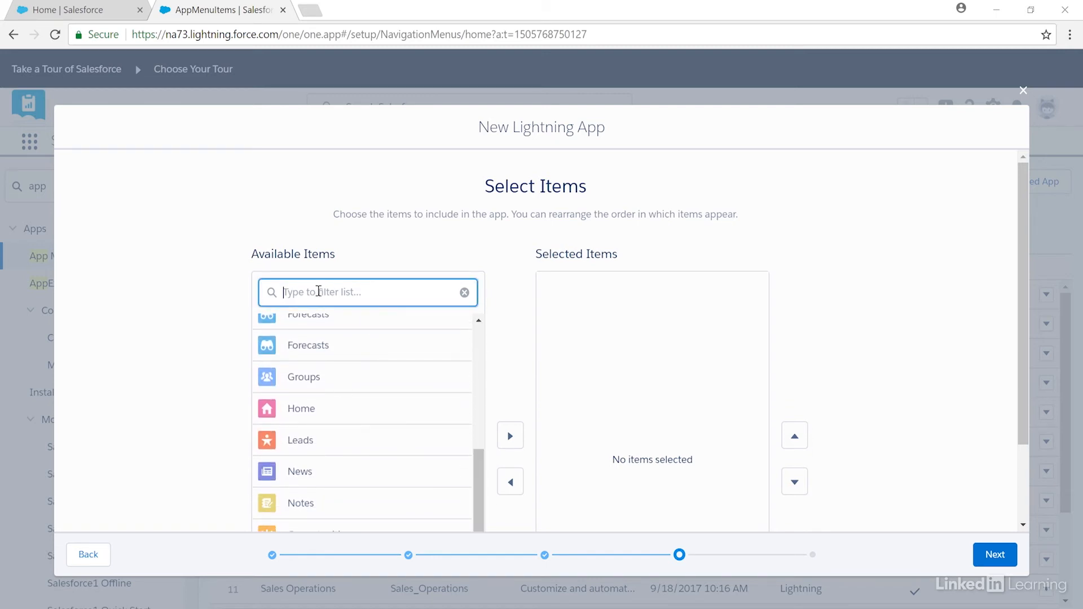
{"action": "type", "text": "Leads"}
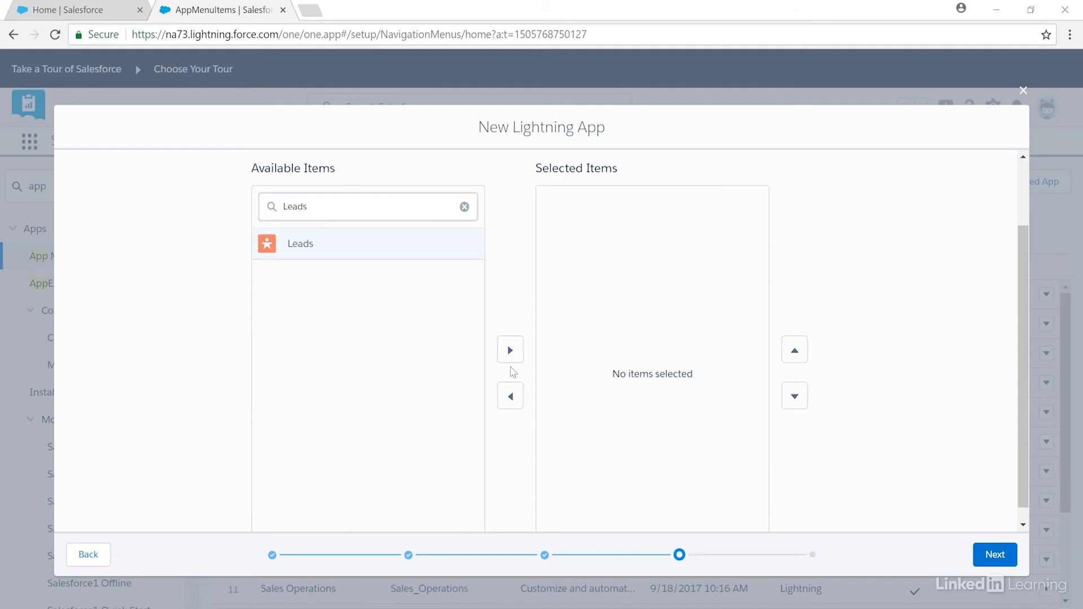
{"action": "left_click", "coordinate": [510, 350]}
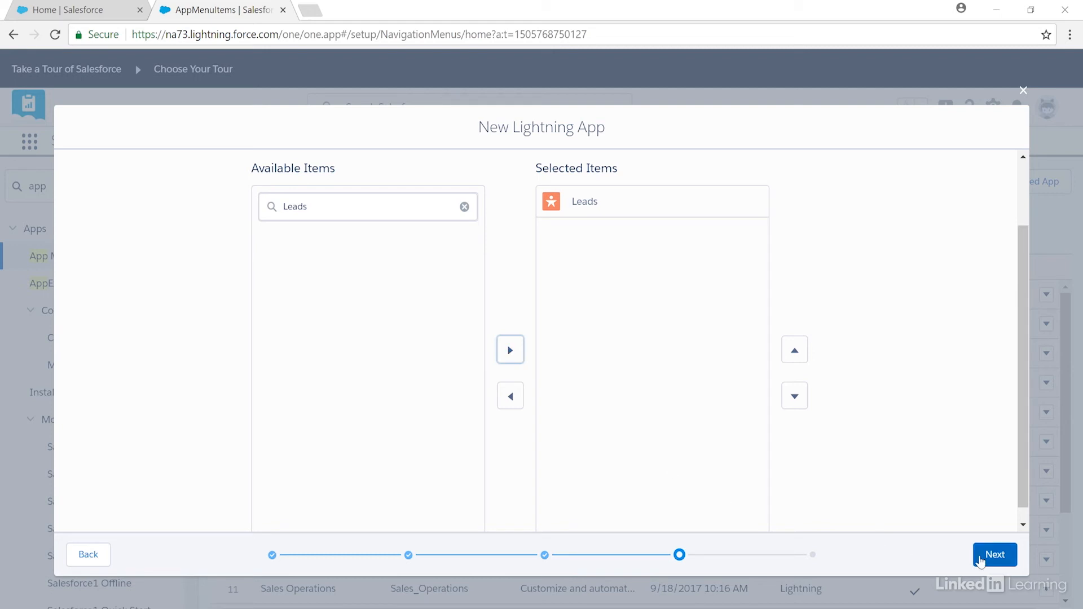
{"action": "left_click", "coordinate": [995, 555]}
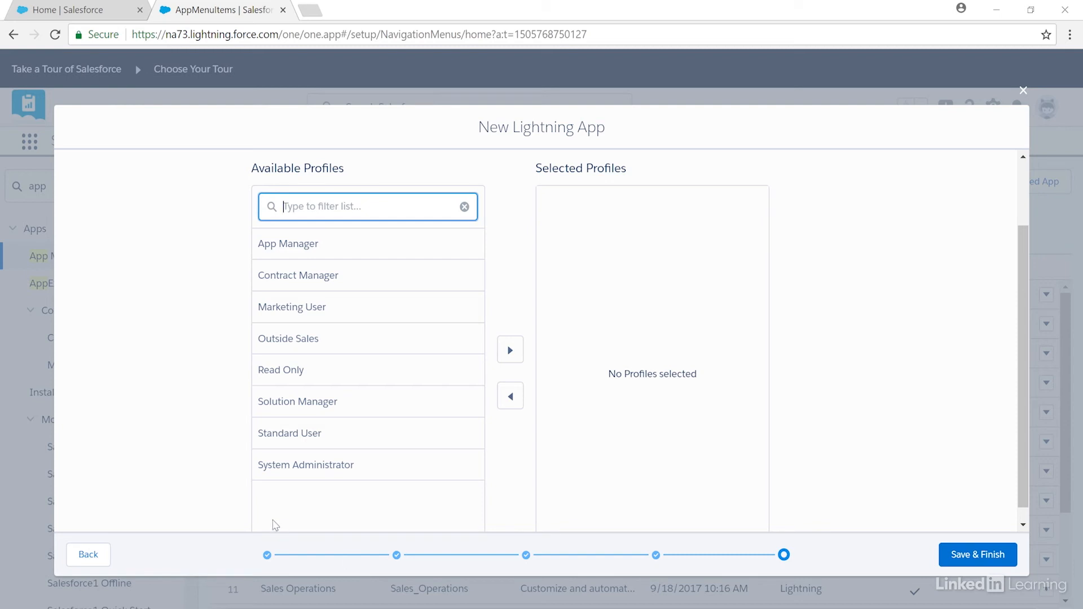
Assign the System Administrator and Outside Sales profiles, then Save & Finish the app
{"action": "left_click", "coordinate": [306, 464]}
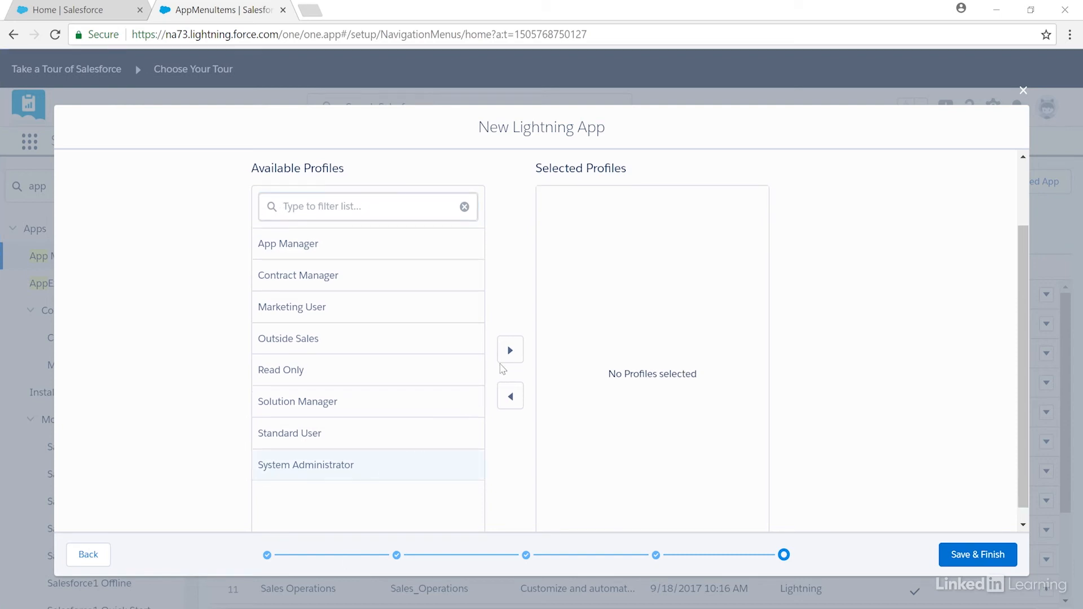
{"action": "left_click", "coordinate": [509, 350]}
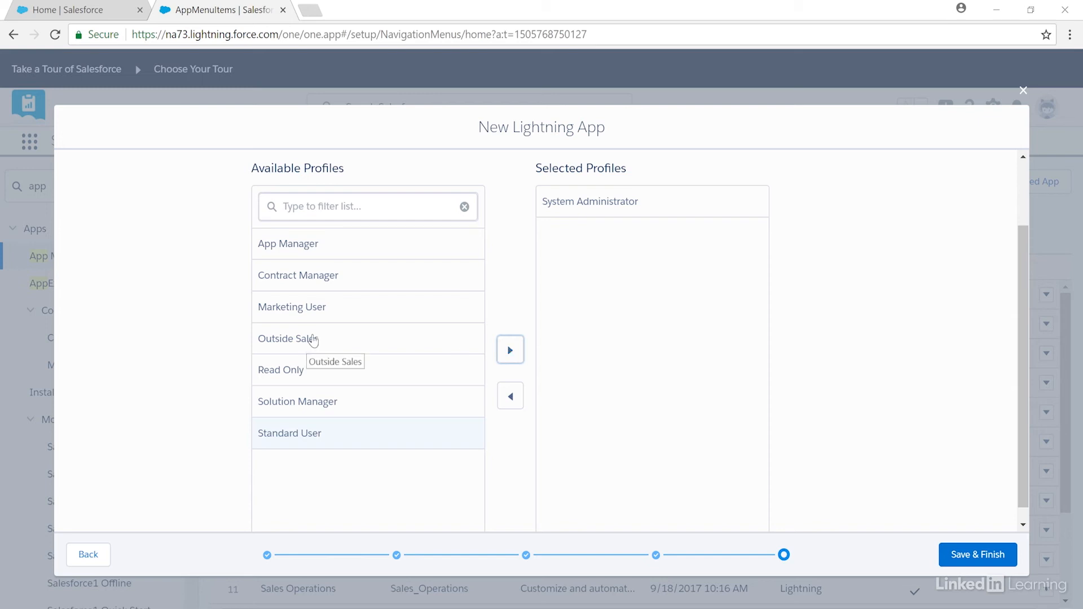
{"action": "left_click", "coordinate": [509, 349]}
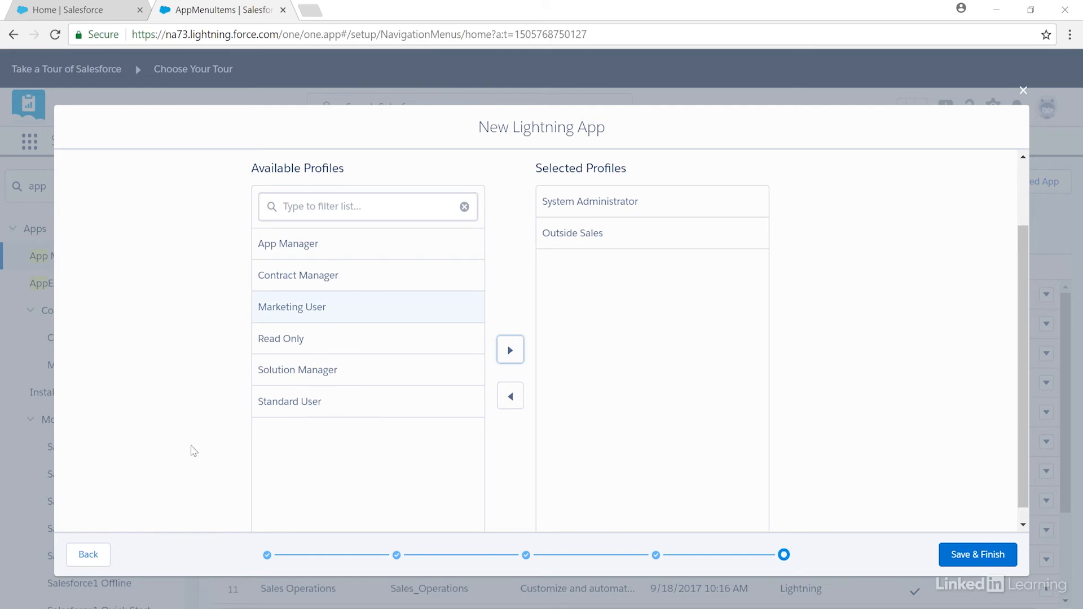
{"action": "mouse_move", "coordinate": [171, 451]}
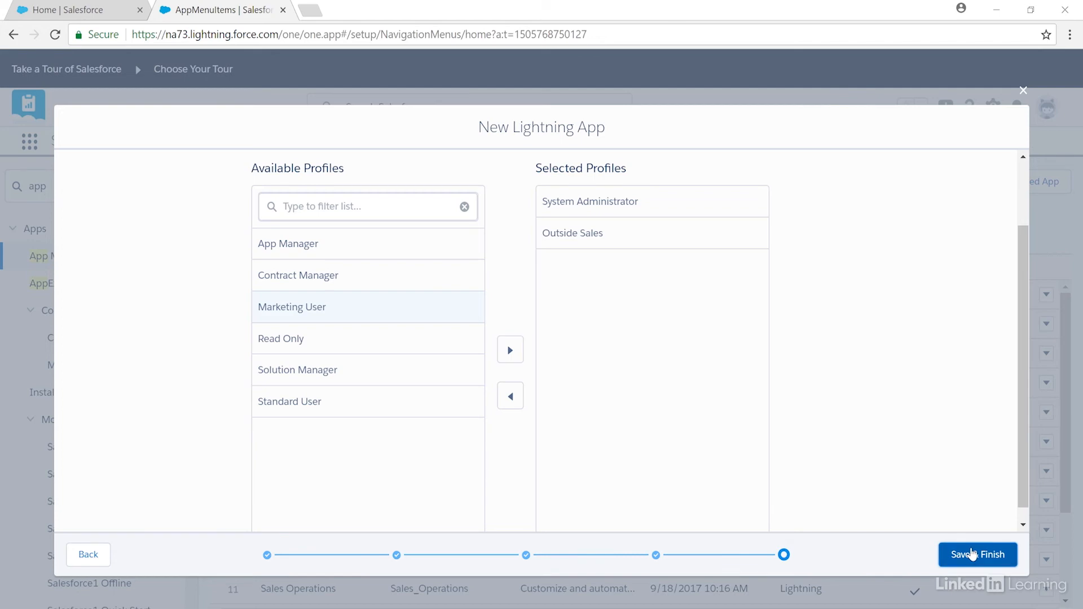
{"action": "left_click", "coordinate": [977, 554]}
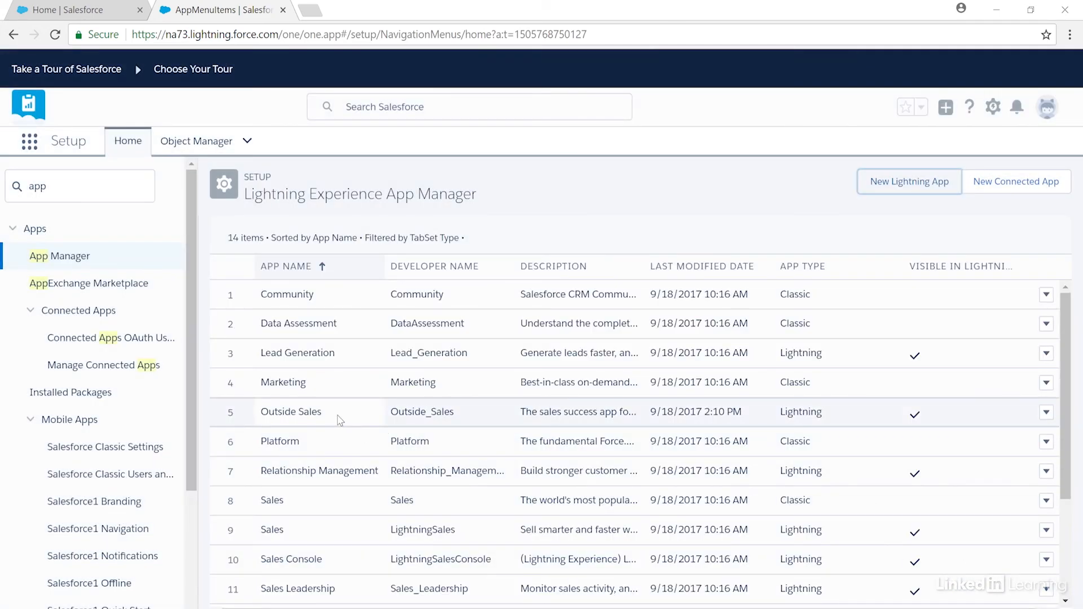
{"action": "mouse_move", "coordinate": [334, 412]}
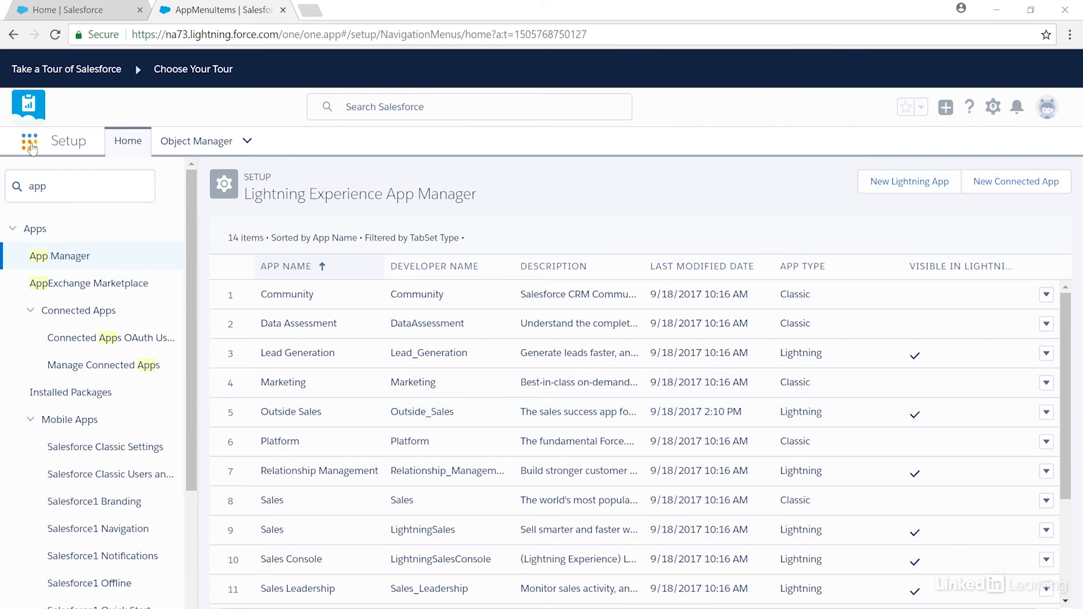
Show all apps in the App Launcher to confirm Outside Sales appears
{"action": "left_click", "coordinate": [29, 141]}
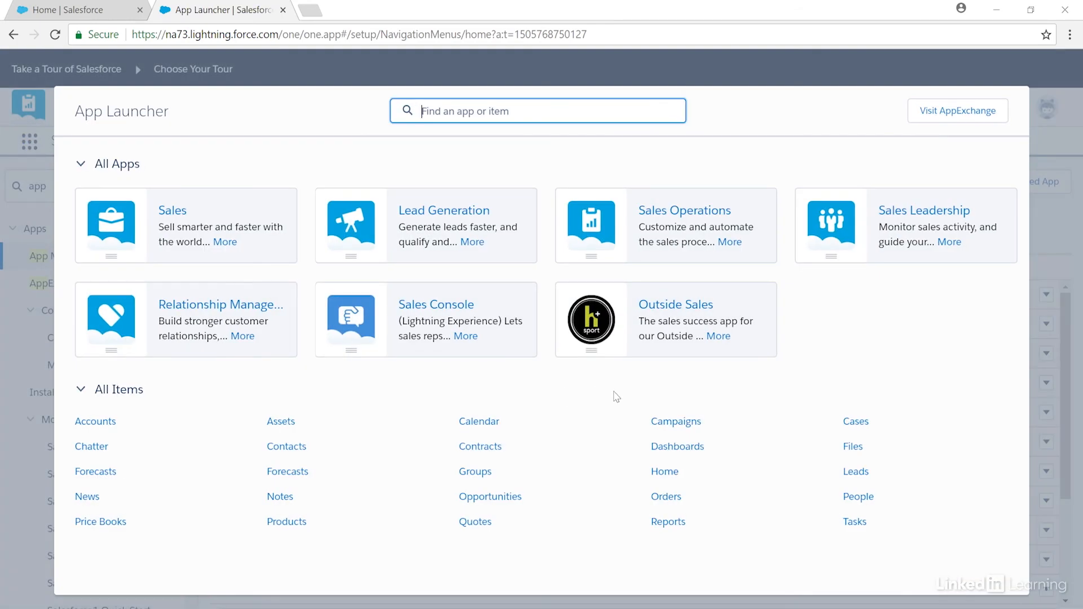